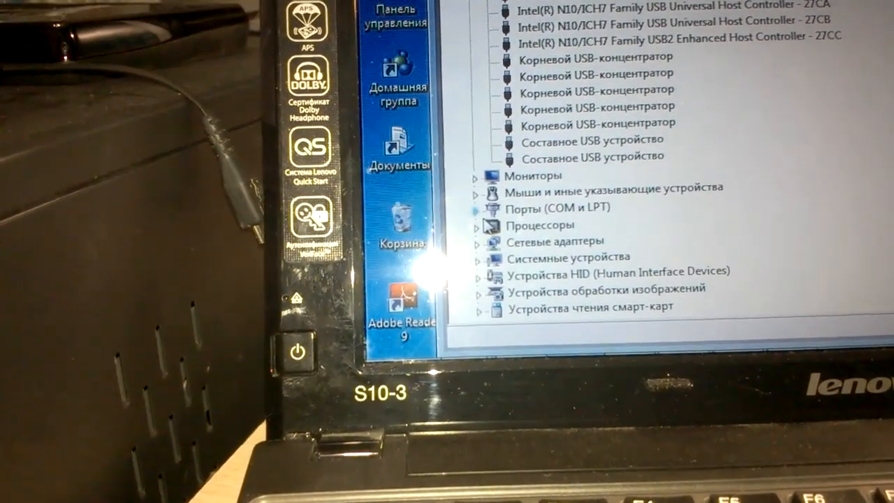
Select BLACK_SOFT_v.8.0 in the emulator folder to show its 441 KB application details
{"action": "left_click", "coordinate": [482, 207]}
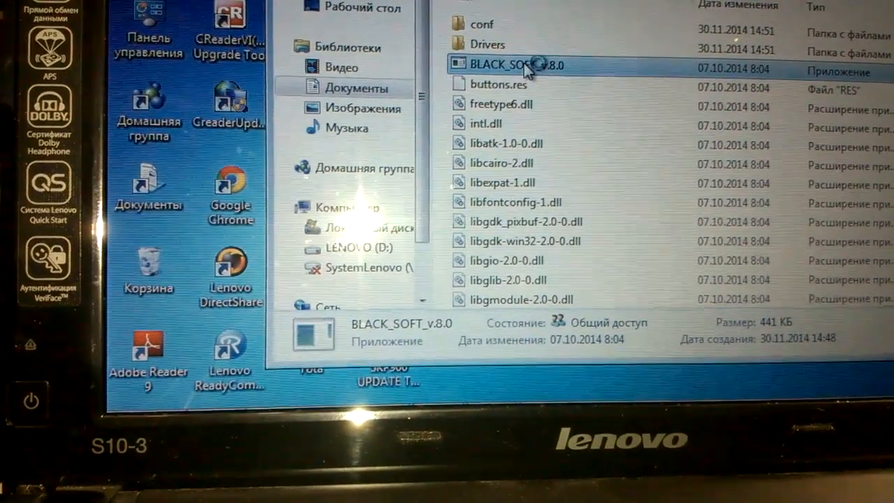
{"action": "mouse_move", "coordinate": [521, 65]}
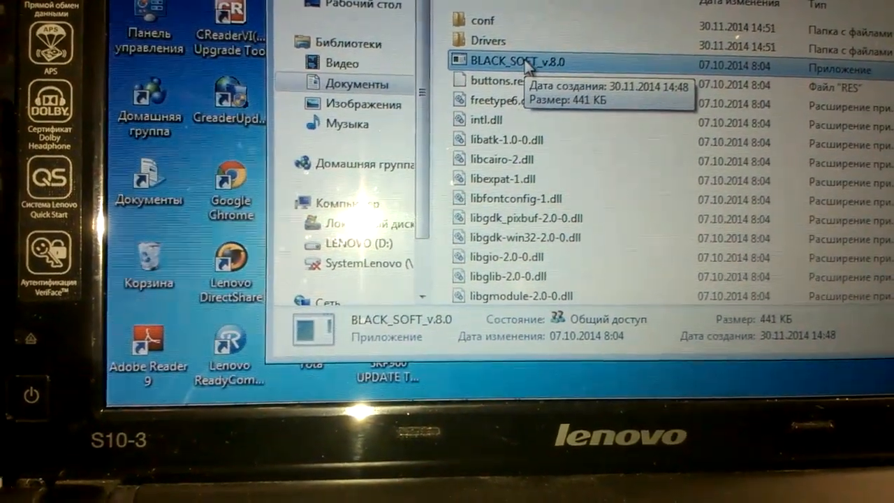